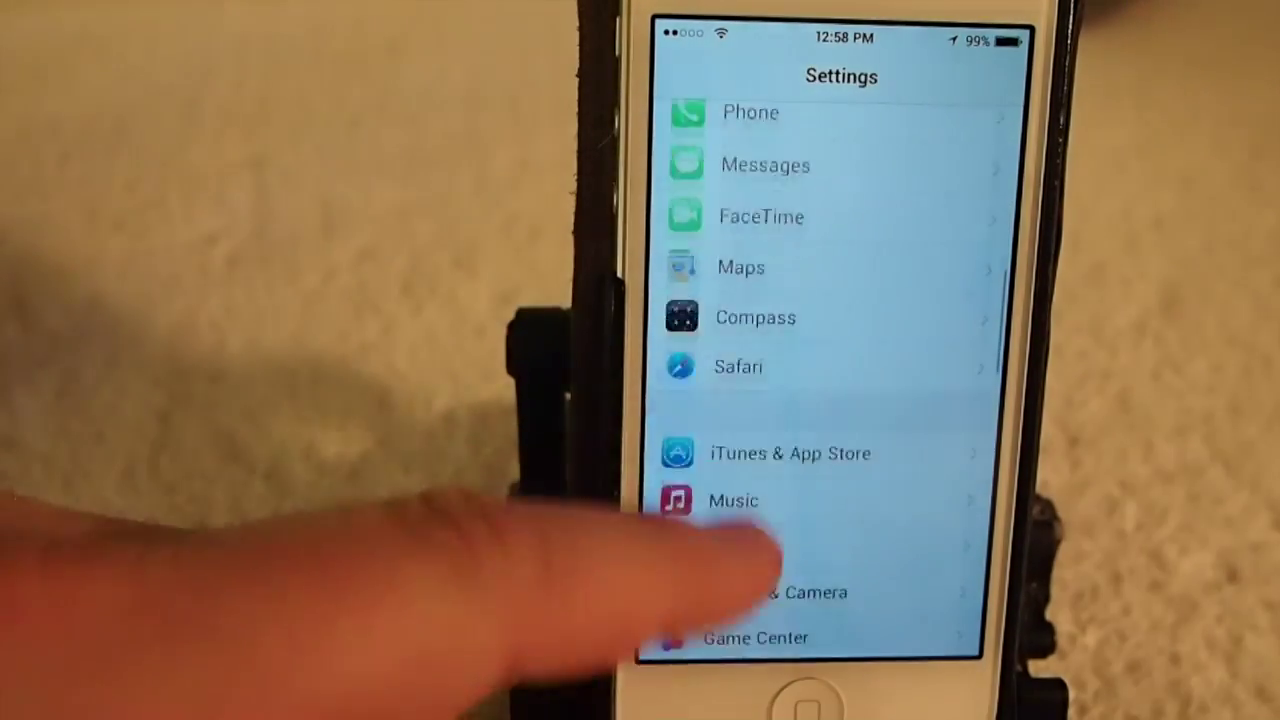
# Scroll down and open App Update Manager's App Settings list of per-app update toggles
pyautogui.scroll(-3)
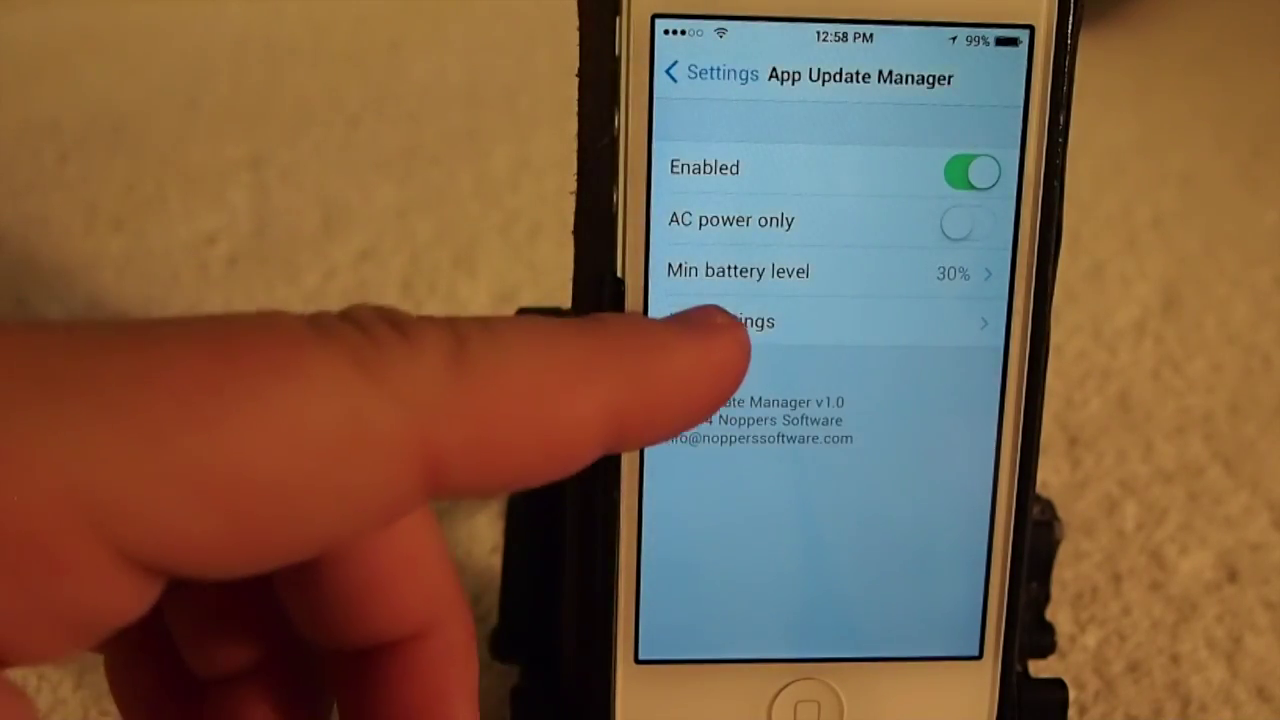
pyautogui.click(770, 322)
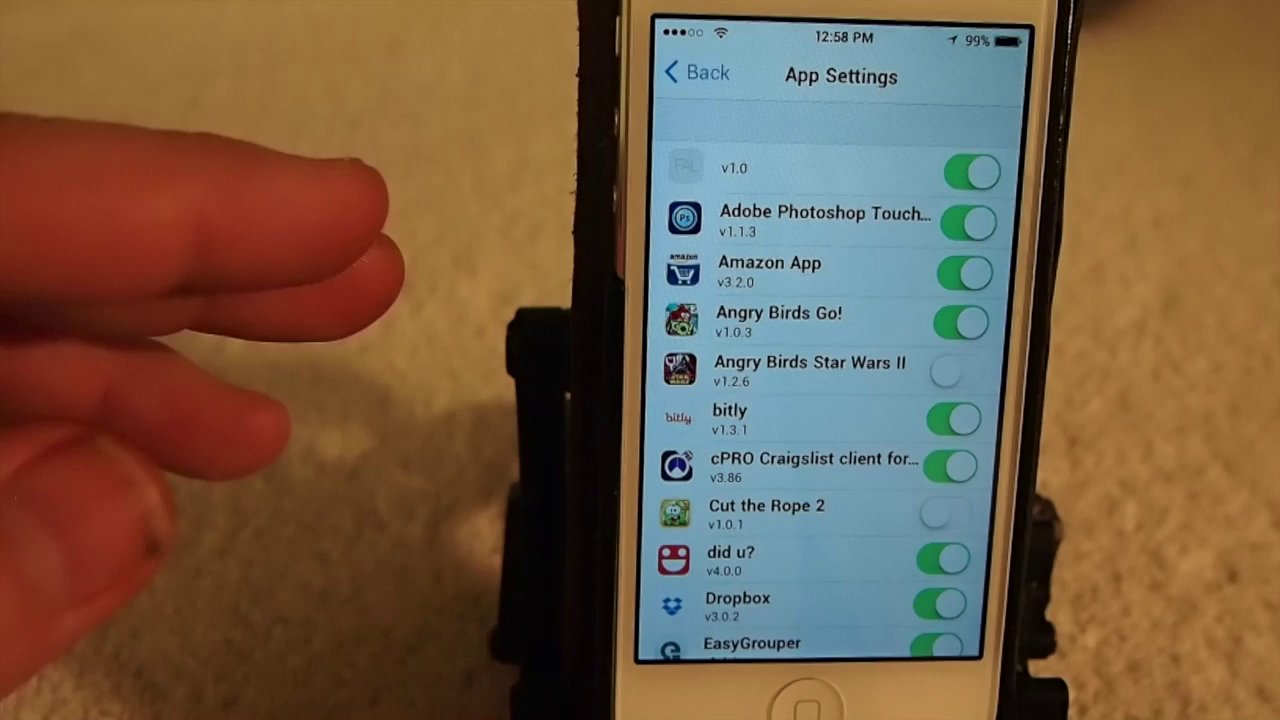